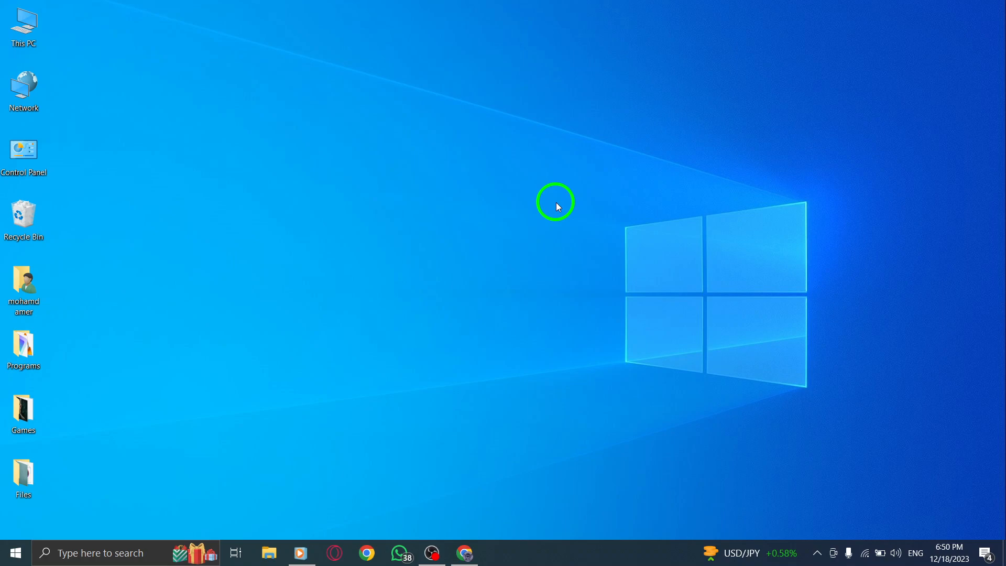
mouse_move(540, 211)
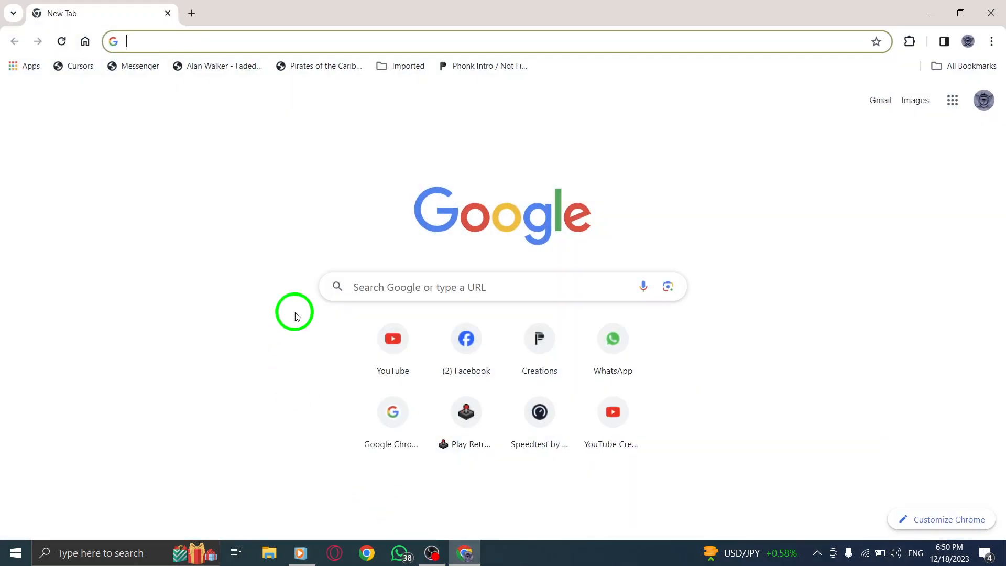
Reach Chrome's Settings page from the three-dot browser menu
click(990, 41)
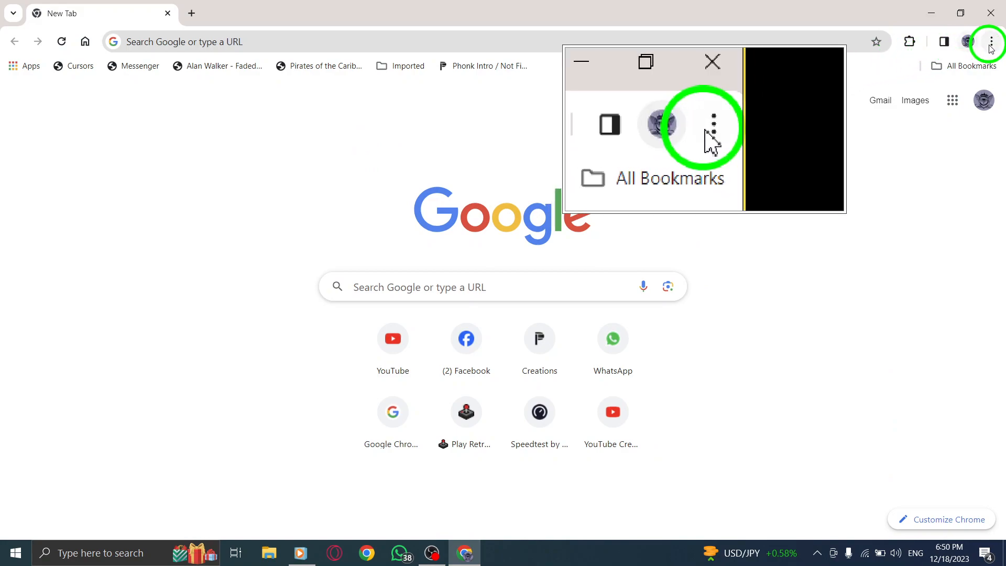
click(989, 42)
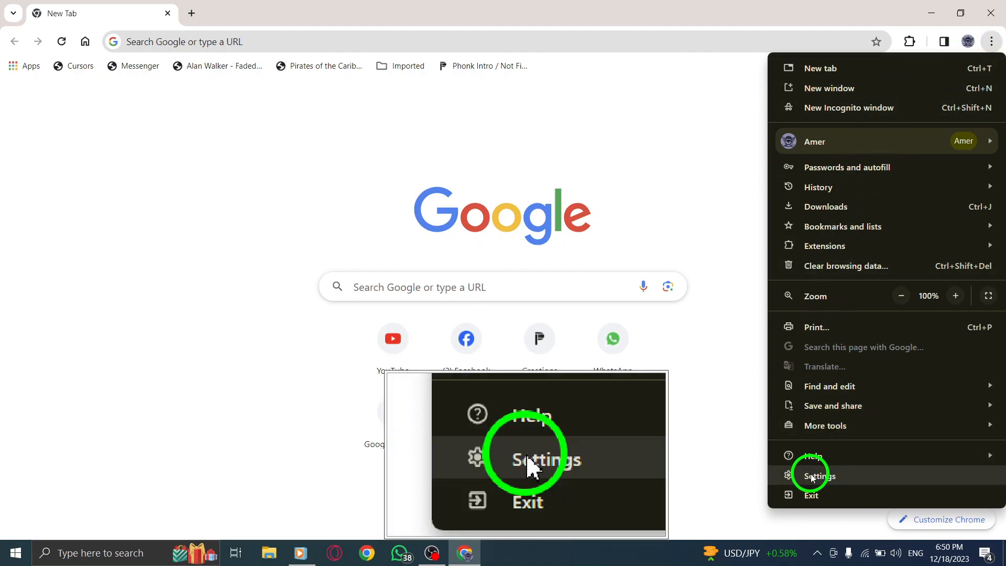
click(817, 476)
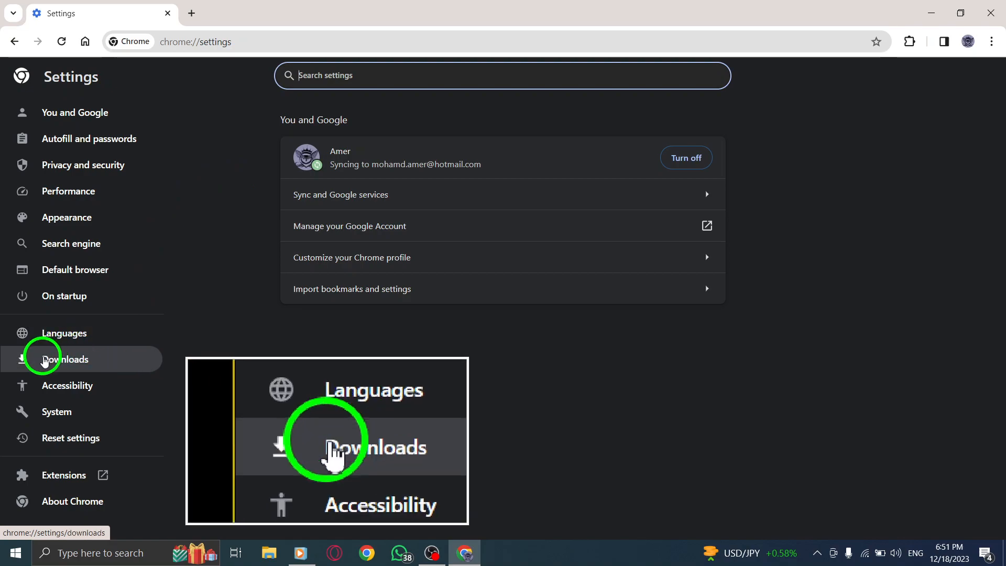
Show the Downloads section from the Settings sidebar
click(64, 358)
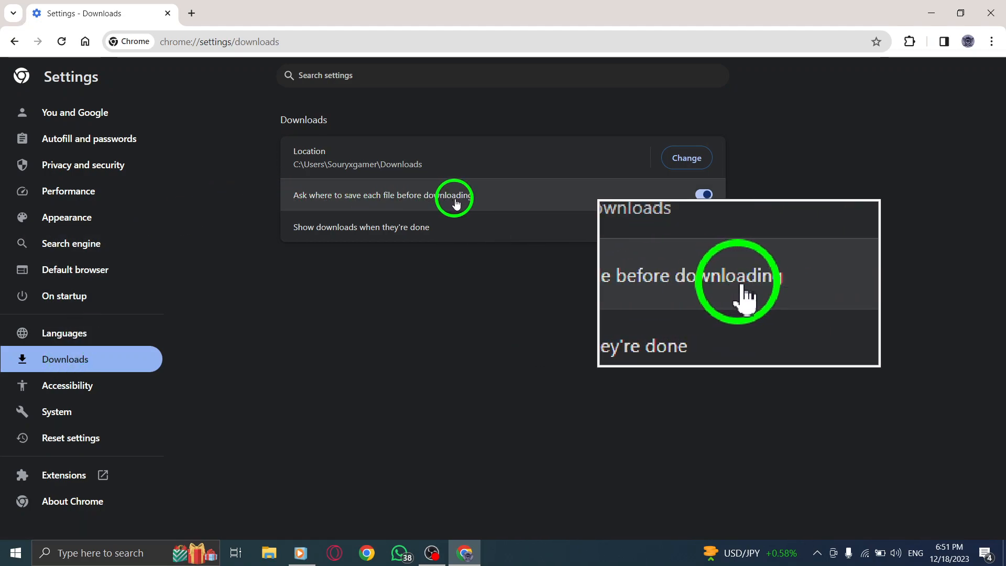
Turn 'Ask where to save each file before downloading' off, then back on
click(703, 195)
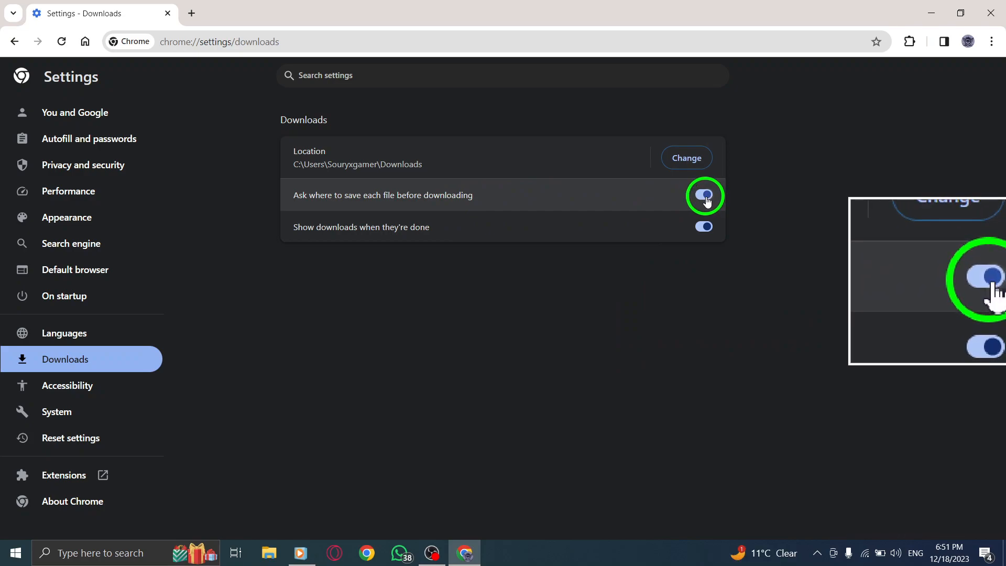
click(702, 195)
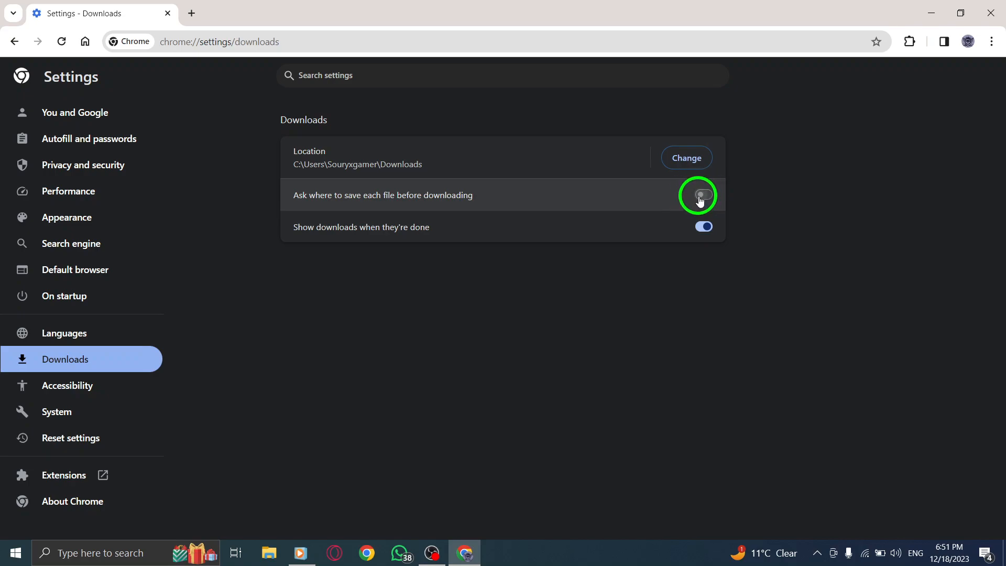
click(701, 195)
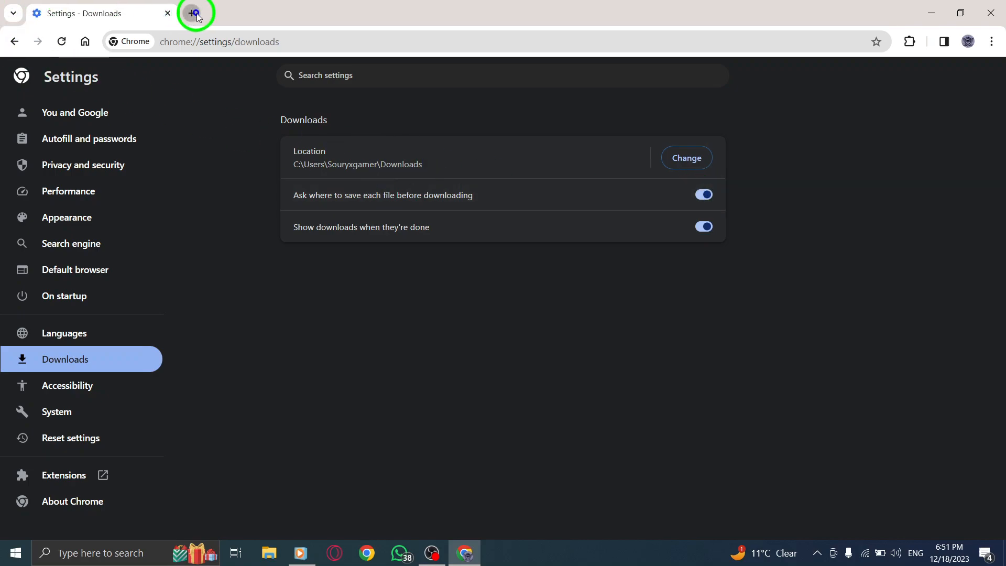
Start a new browser tab and minimise Chrome to the desktop
click(191, 13)
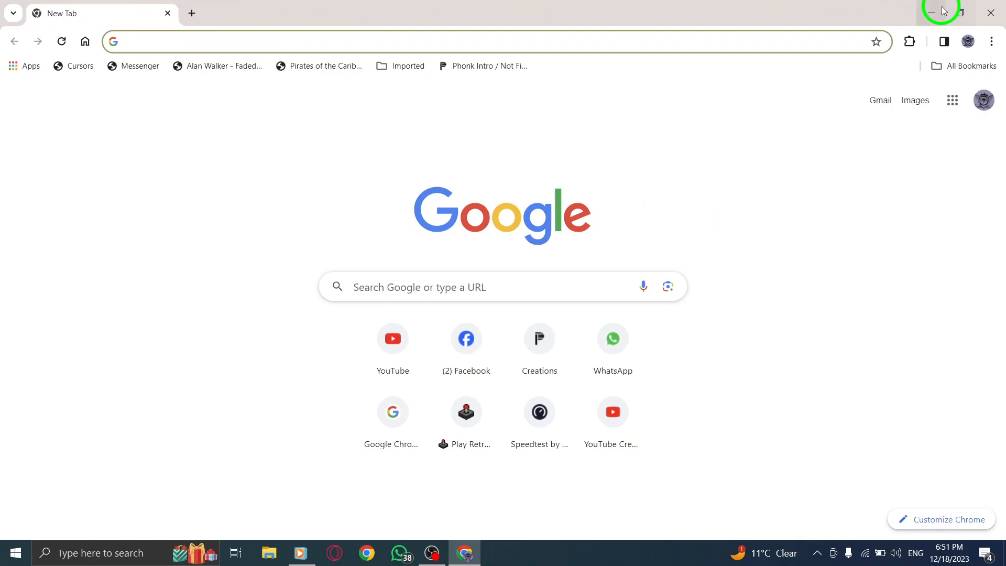
click(934, 12)
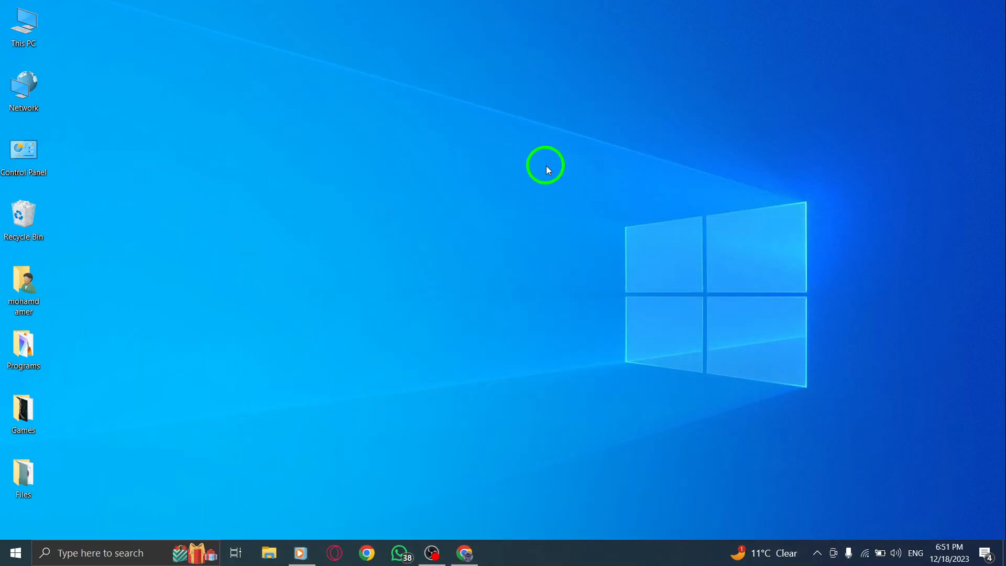